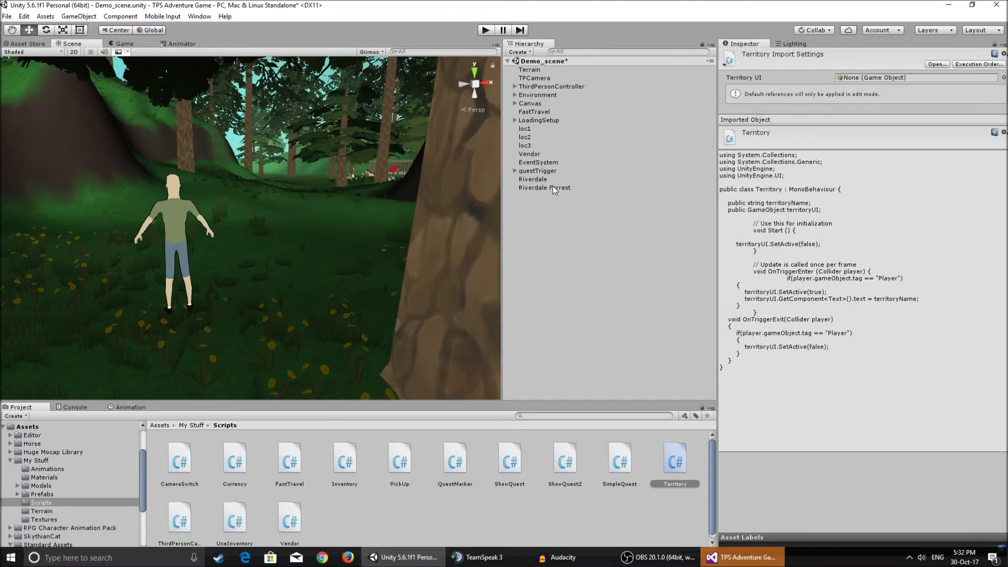
Select the Riverdale Forrest trigger sphere and frame it in the Scene view.
{"action": "left_click", "coordinate": [544, 187]}
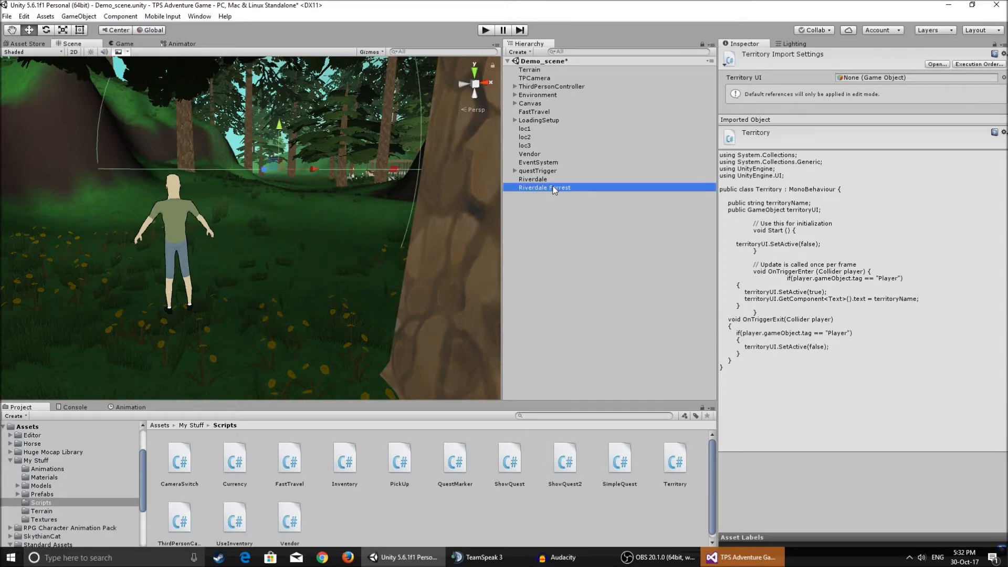
{"action": "left_click", "coordinate": [543, 187]}
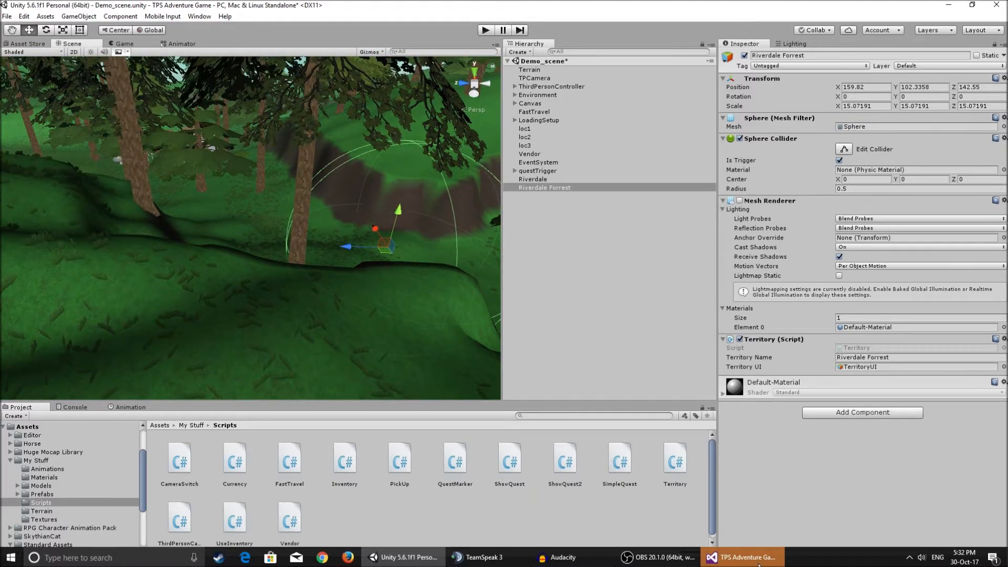
Review the Territory script's public fields, then select TerritoryUI under Canvas in Unity.
{"action": "left_click", "coordinate": [755, 556]}
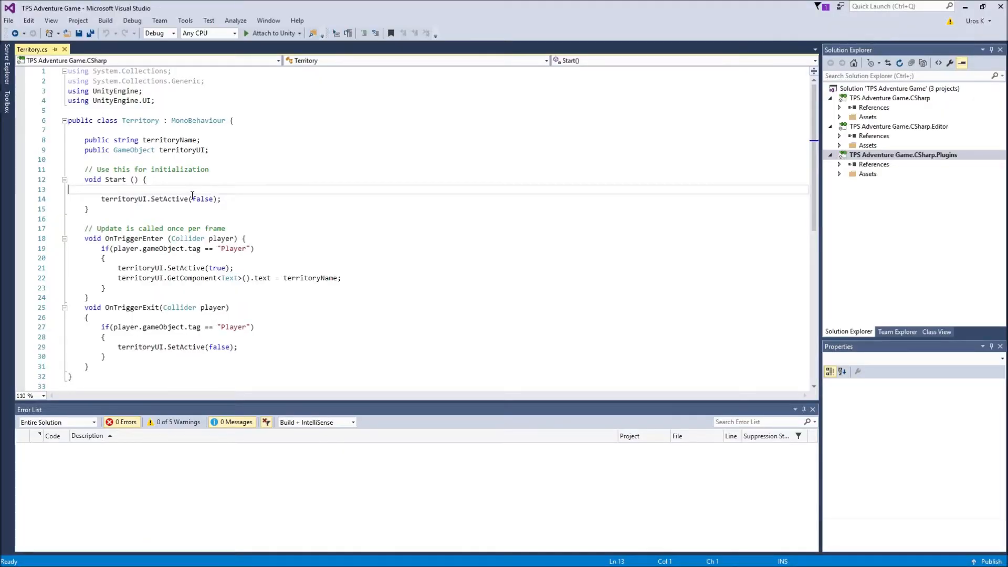
{"action": "mouse_move", "coordinate": [189, 149]}
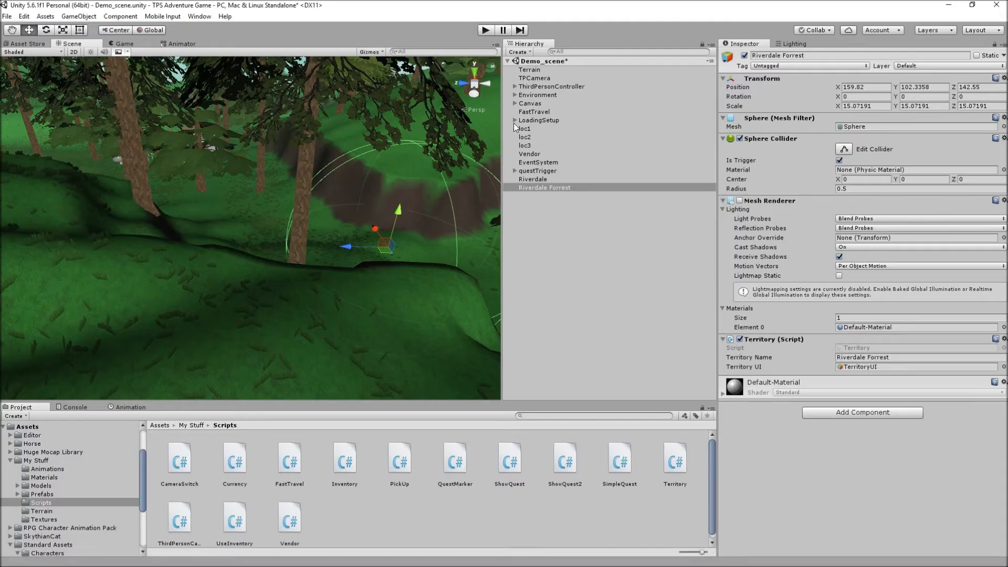
{"action": "left_click", "coordinate": [513, 95]}
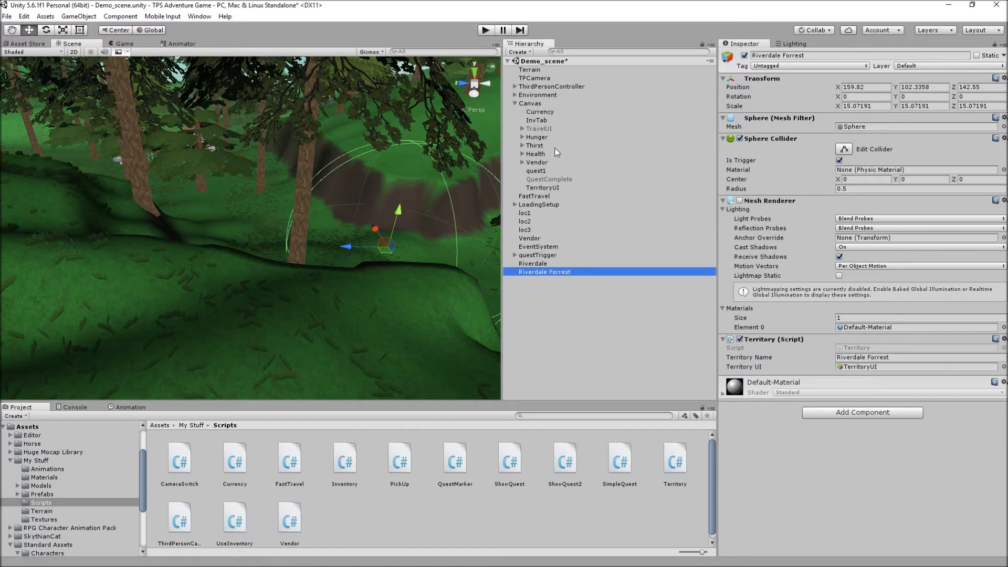
{"action": "left_click", "coordinate": [543, 187]}
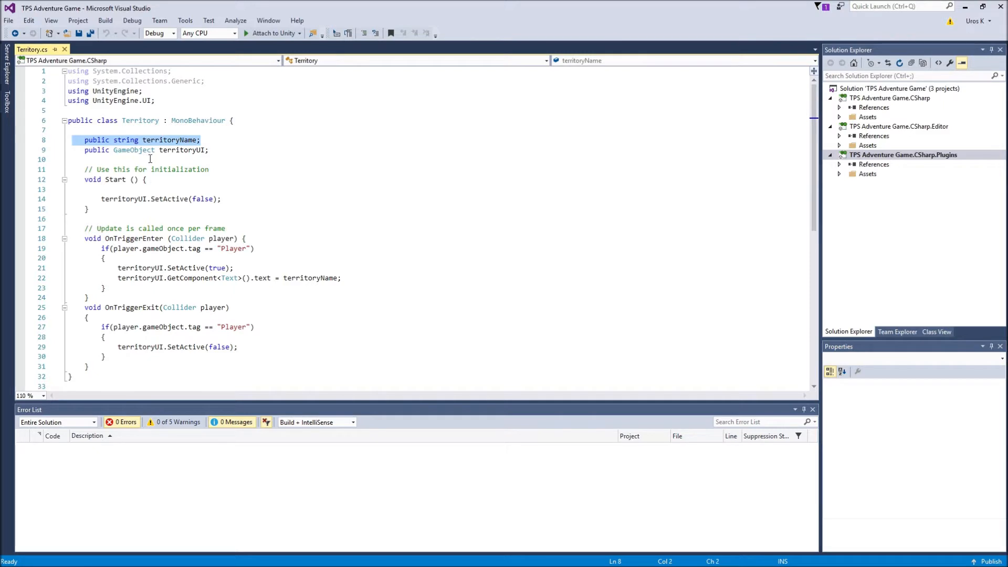
{"action": "mouse_move", "coordinate": [74, 200]}
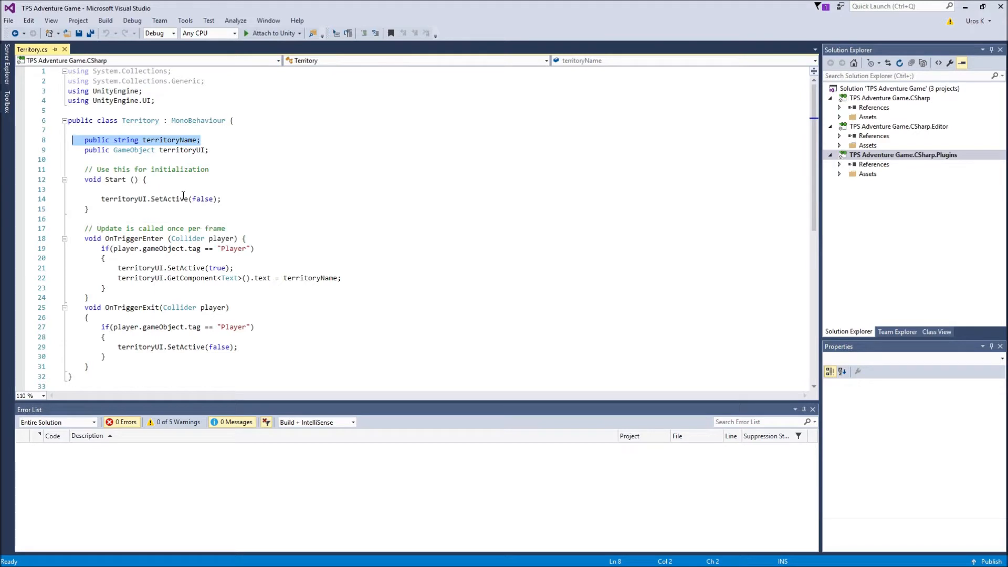
{"action": "mouse_move", "coordinate": [202, 200]}
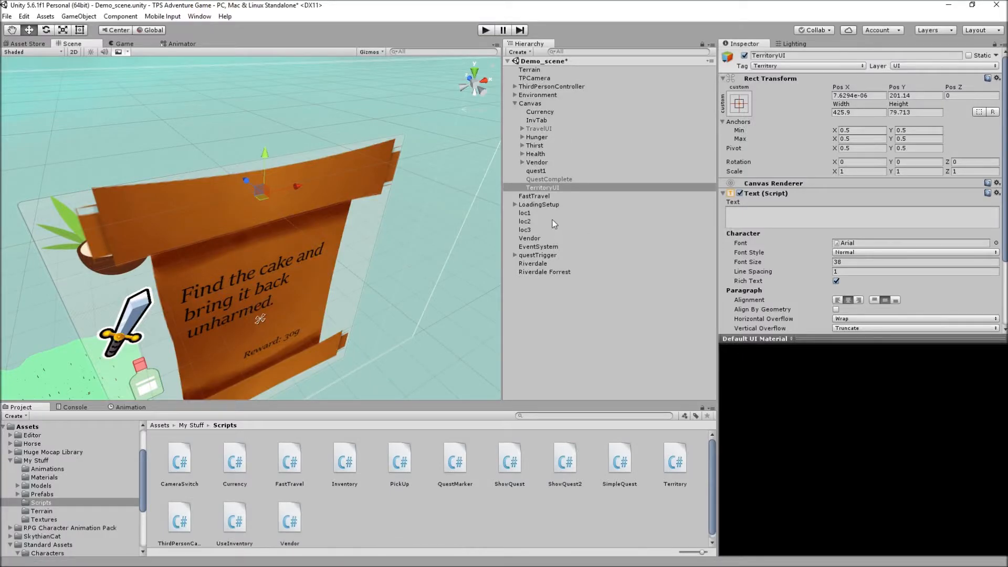
Return to the Territory script in Visual Studio after inspecting TerritoryUI's Text component.
{"action": "left_click", "coordinate": [552, 86]}
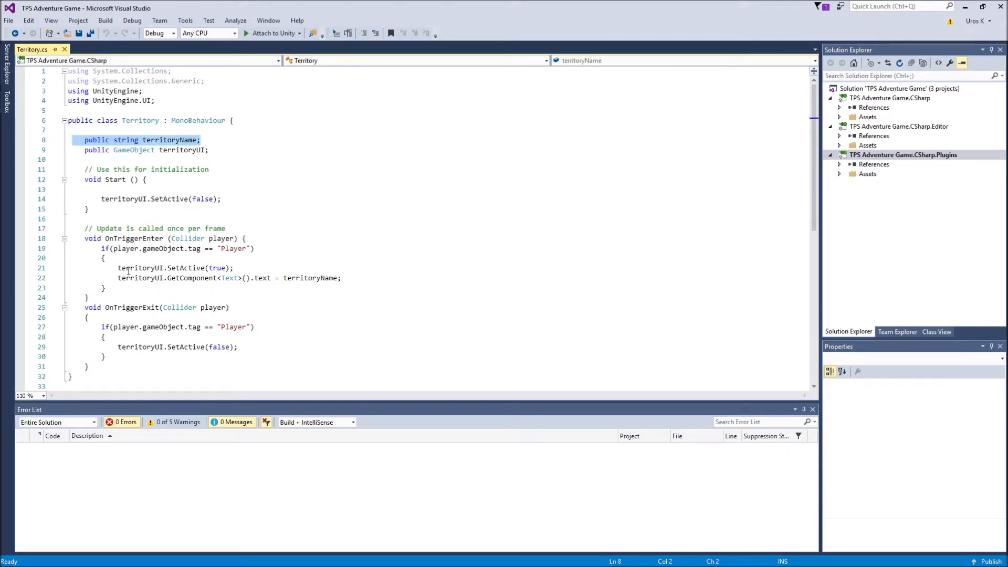
Scroll through the OnTriggerEnter and OnTriggerExit logic of the Territory script.
{"action": "scroll", "scroll_direction": "down", "scroll_amount": 3}
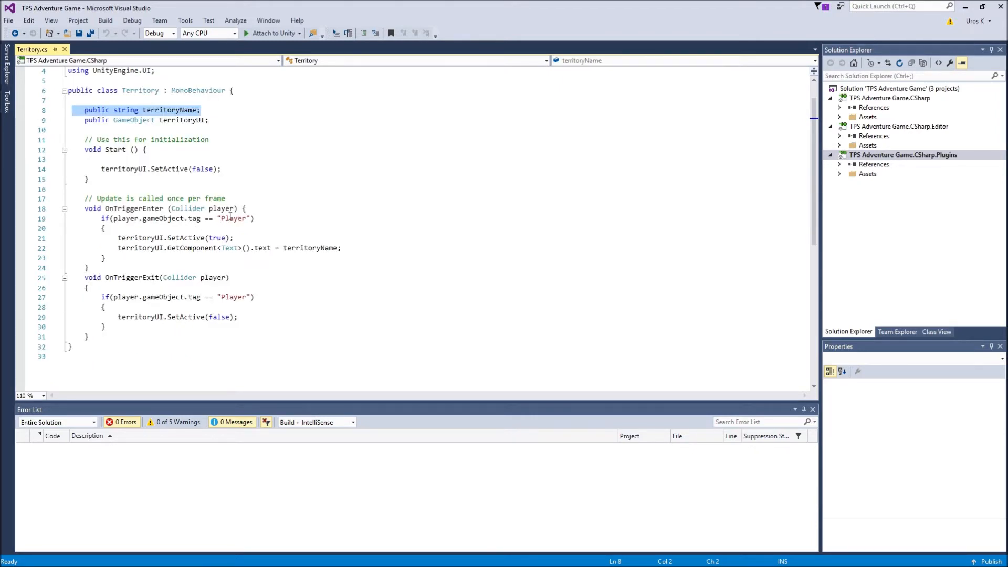
{"action": "mouse_move", "coordinate": [175, 247]}
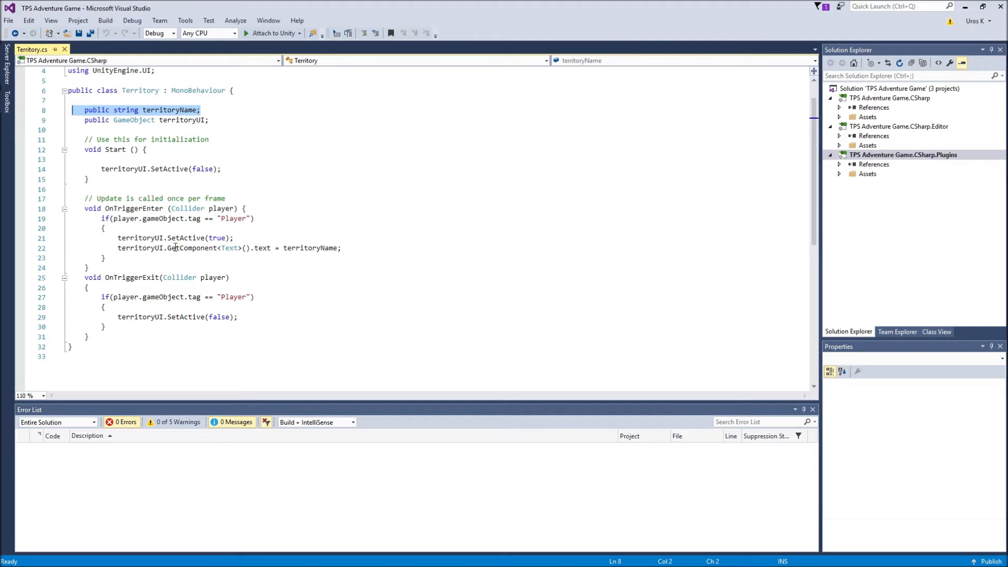
{"action": "mouse_move", "coordinate": [216, 198]}
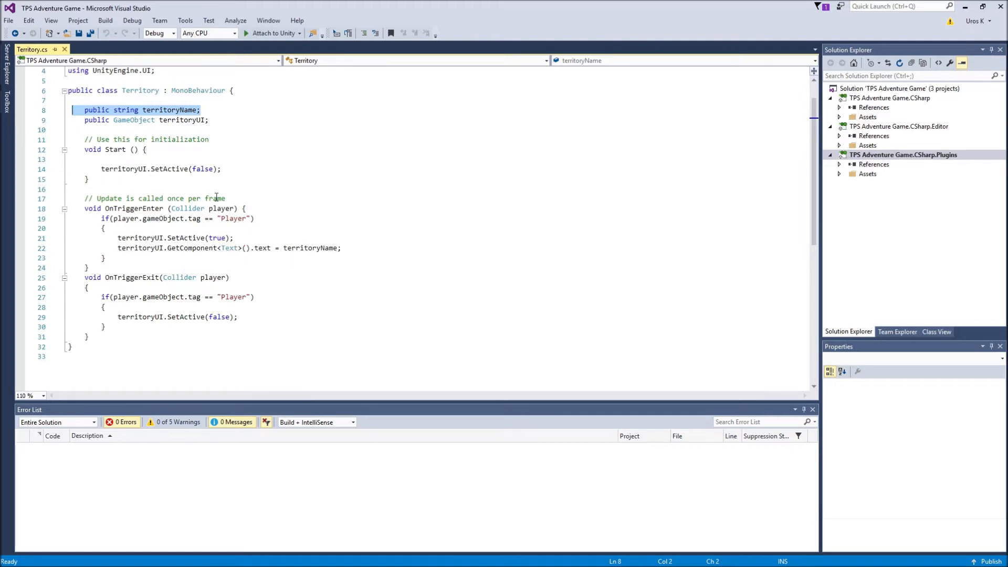
{"action": "mouse_move", "coordinate": [176, 253]}
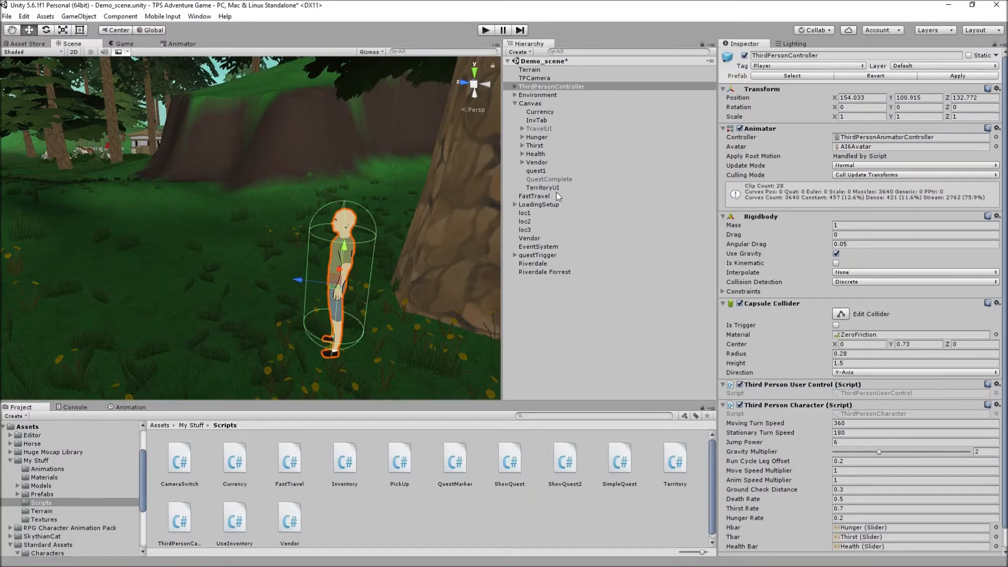
Give the TerritoryUI text a font size of 38.
{"action": "left_click", "coordinate": [543, 187]}
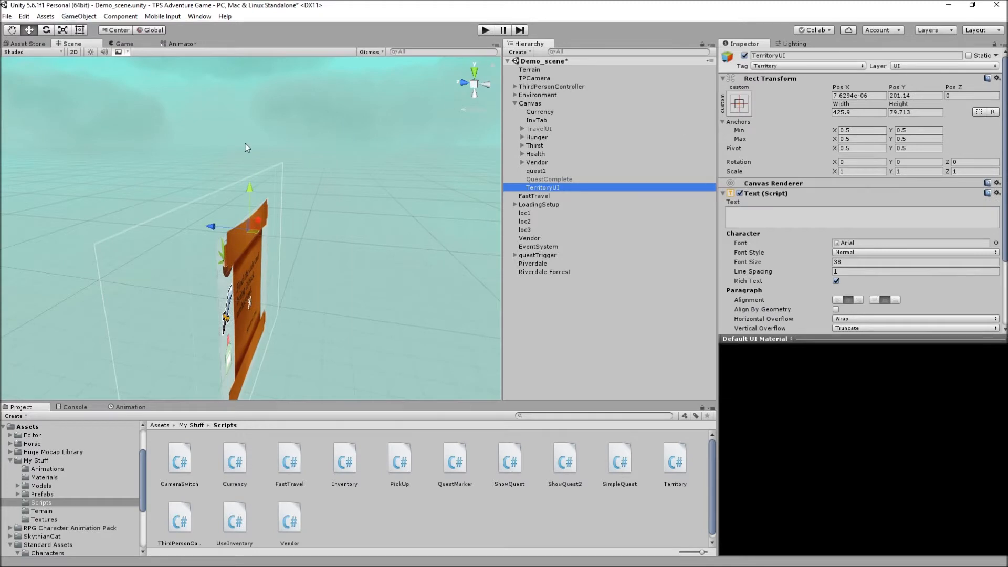
{"action": "scroll", "scroll_direction": "down", "scroll_amount": 3}
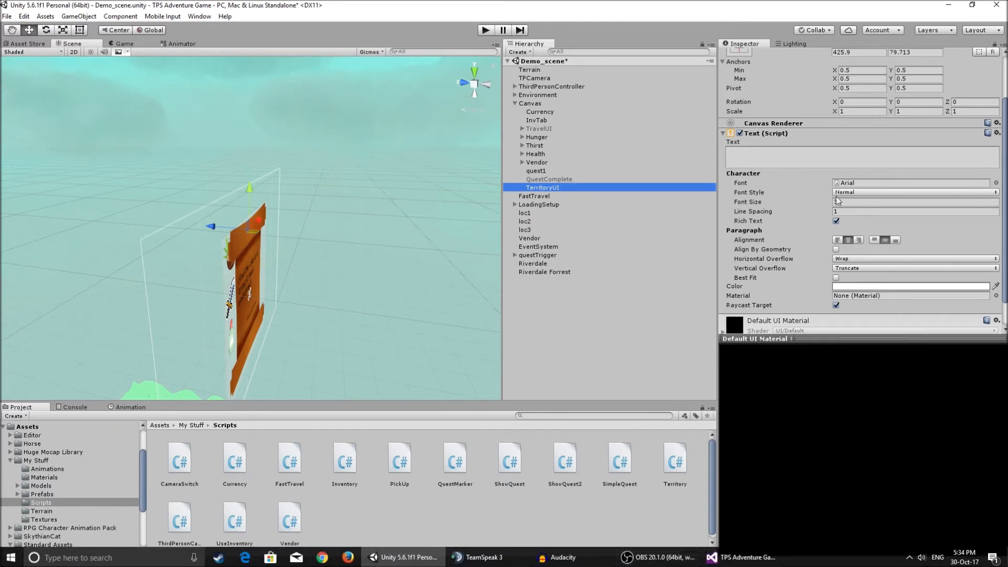
{"action": "type", "text": "38"}
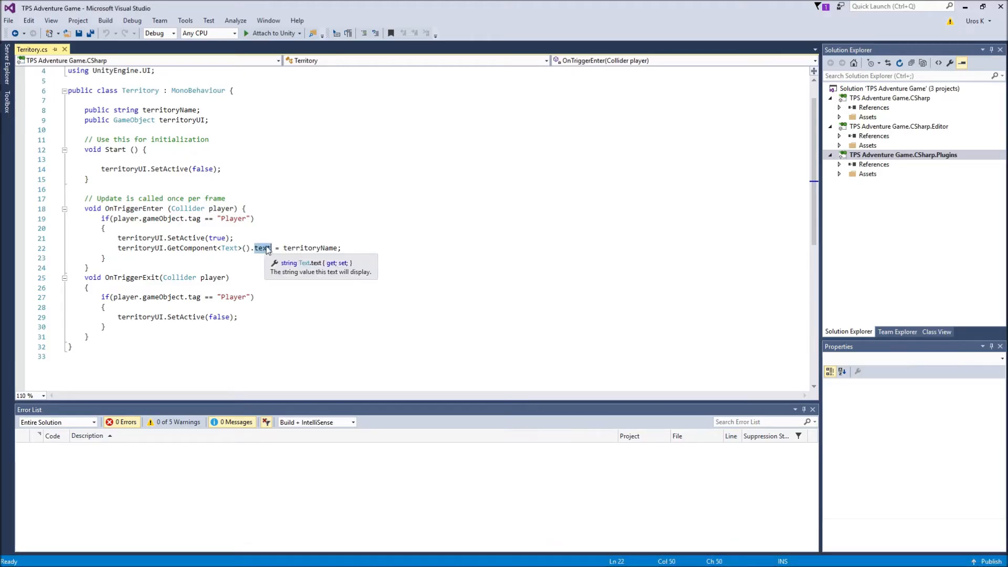
{"action": "mouse_move", "coordinate": [187, 125]}
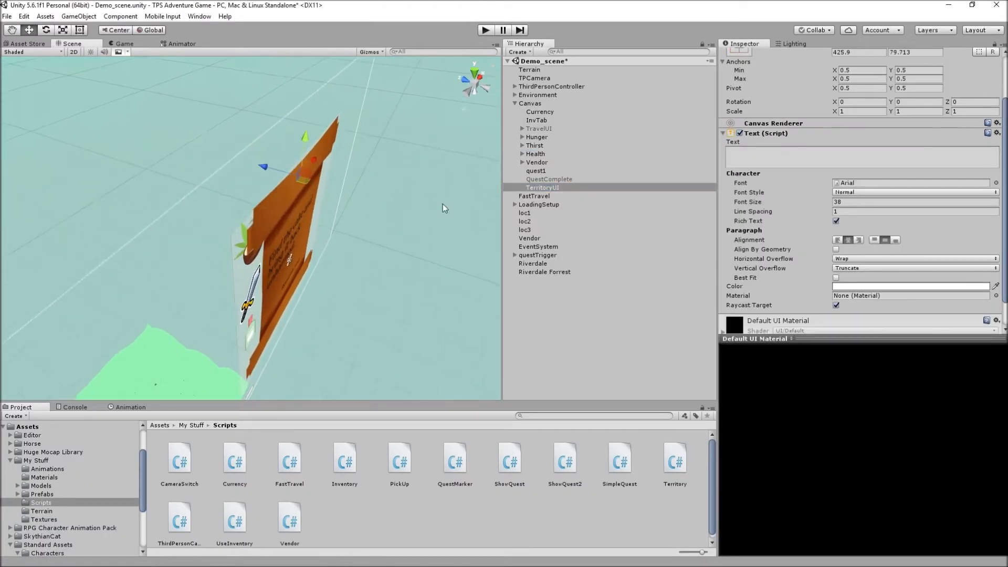
Add a new UI text object to Canvas and leave TerritoryUI tagged as Untagged.
{"action": "left_click", "coordinate": [78, 17]}
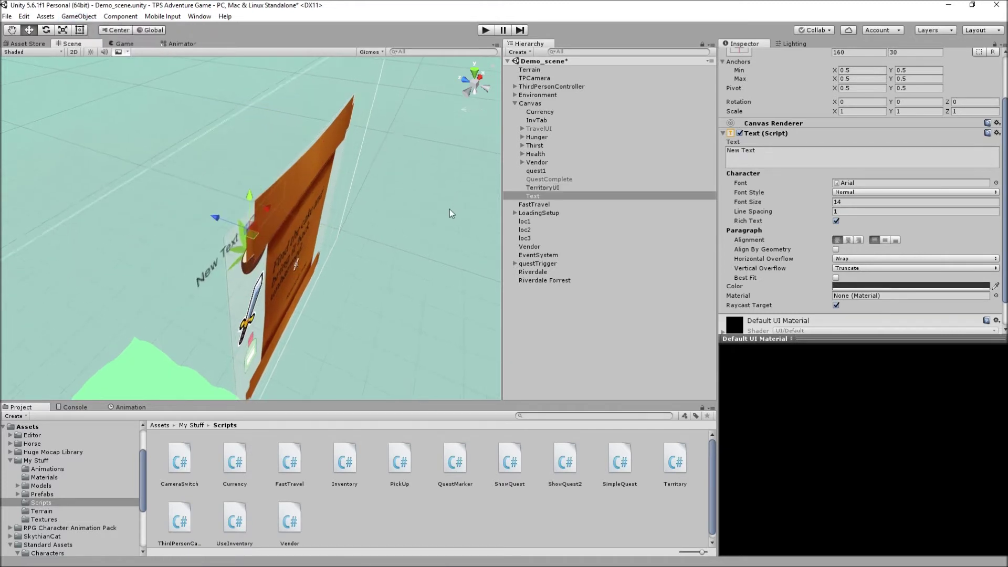
{"action": "left_click", "coordinate": [542, 187]}
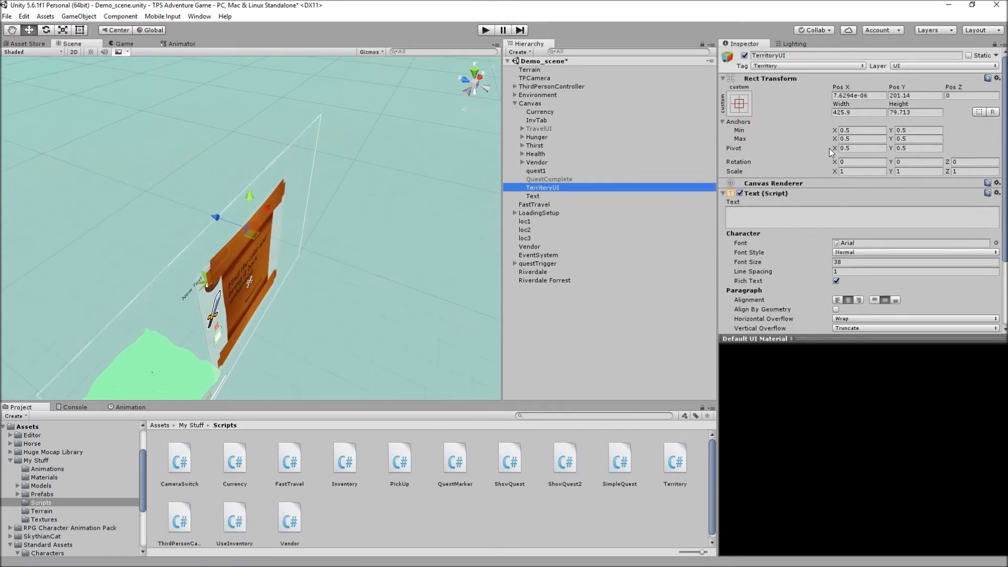
{"action": "left_click", "coordinate": [807, 65]}
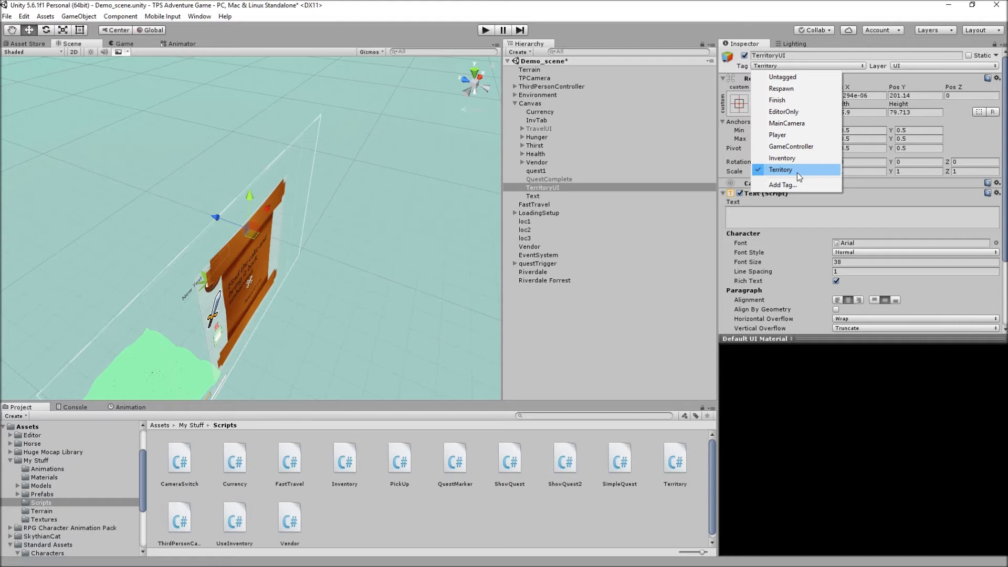
{"action": "left_click", "coordinate": [781, 77]}
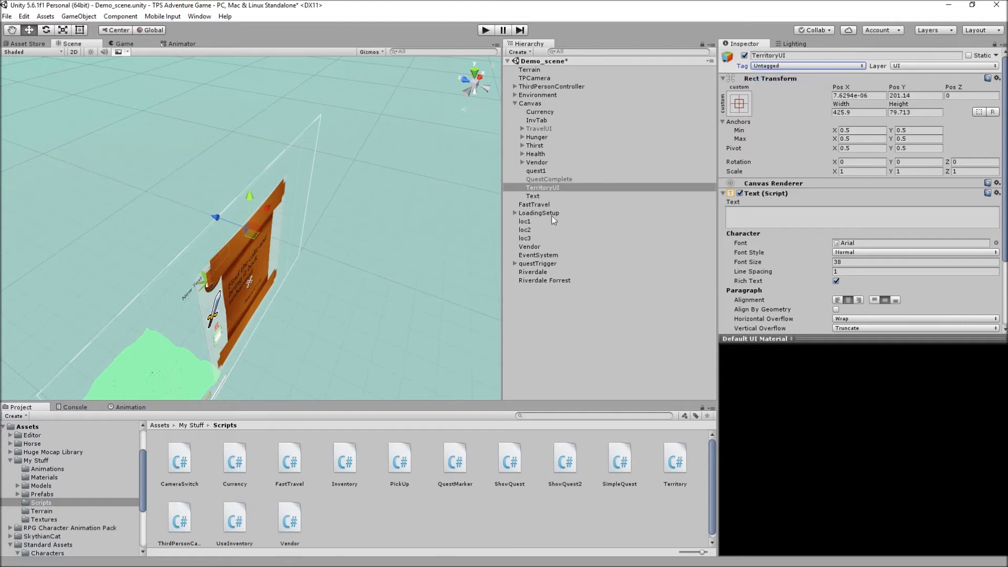
Position the new text on the scroll, rename it TerritoryUI, and select the Riverdale Forrest sphere.
{"action": "left_click", "coordinate": [533, 195]}
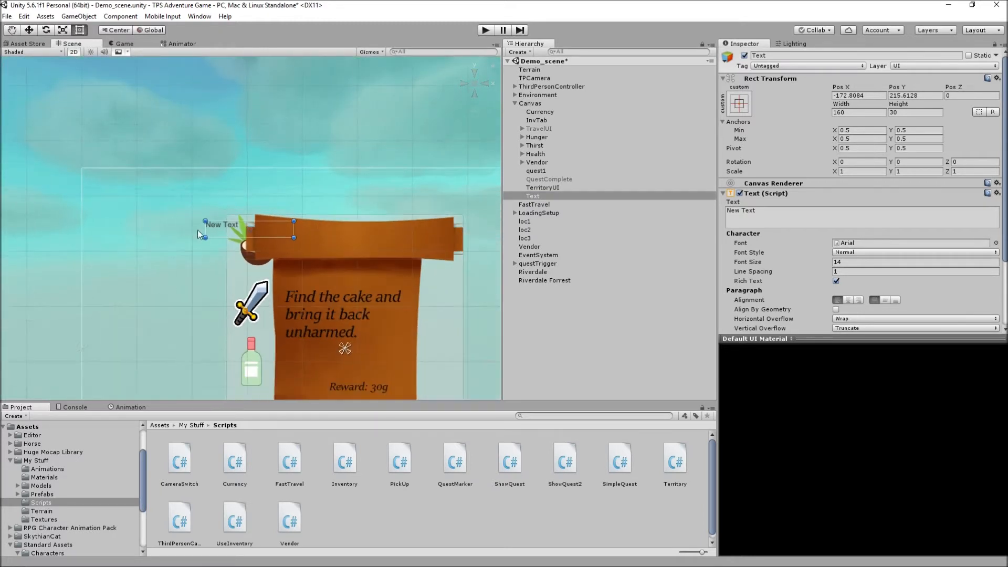
{"action": "left_click_drag", "start_coordinate": [221, 223], "coordinate": [300, 184]}
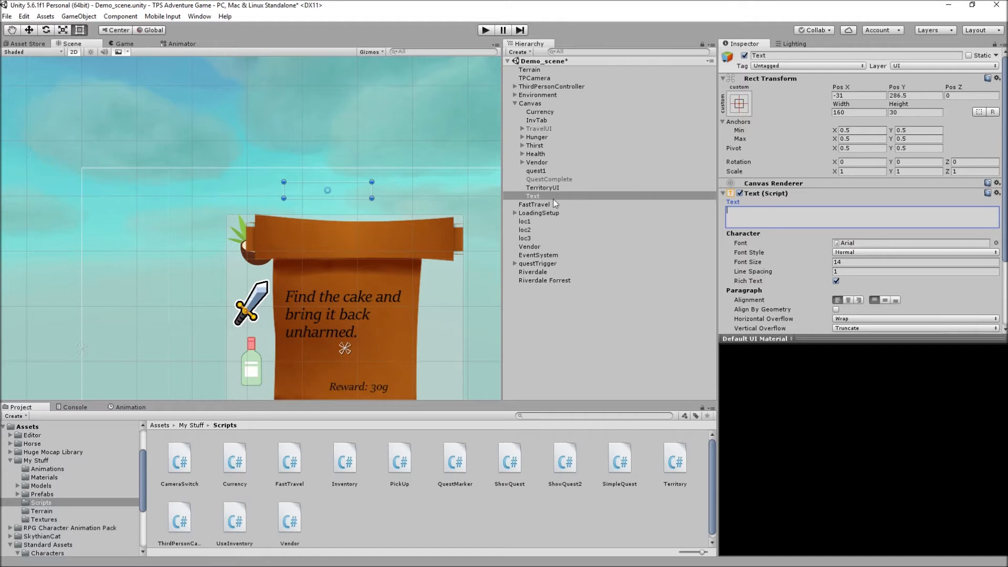
{"action": "left_click", "coordinate": [542, 187]}
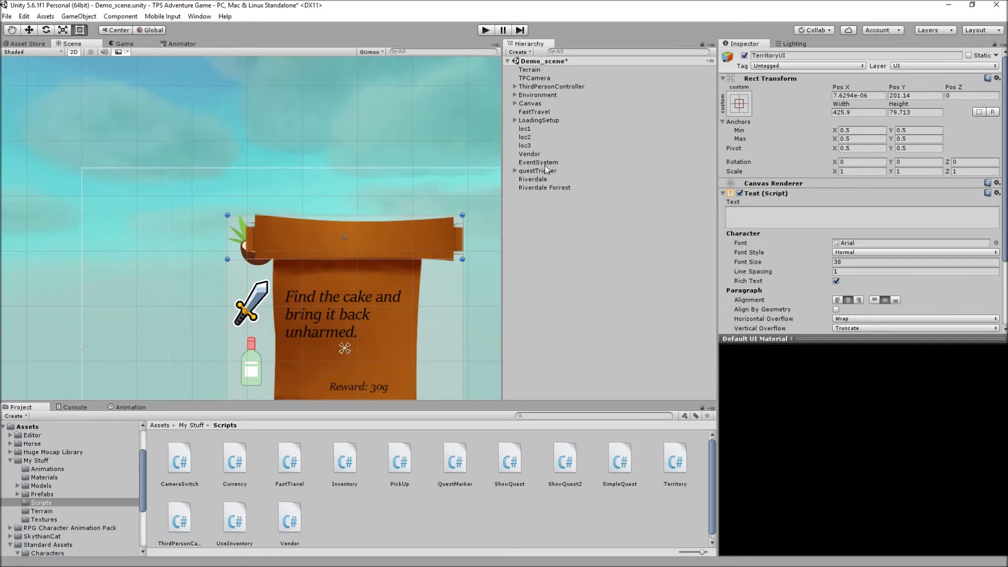
{"action": "left_click", "coordinate": [544, 187]}
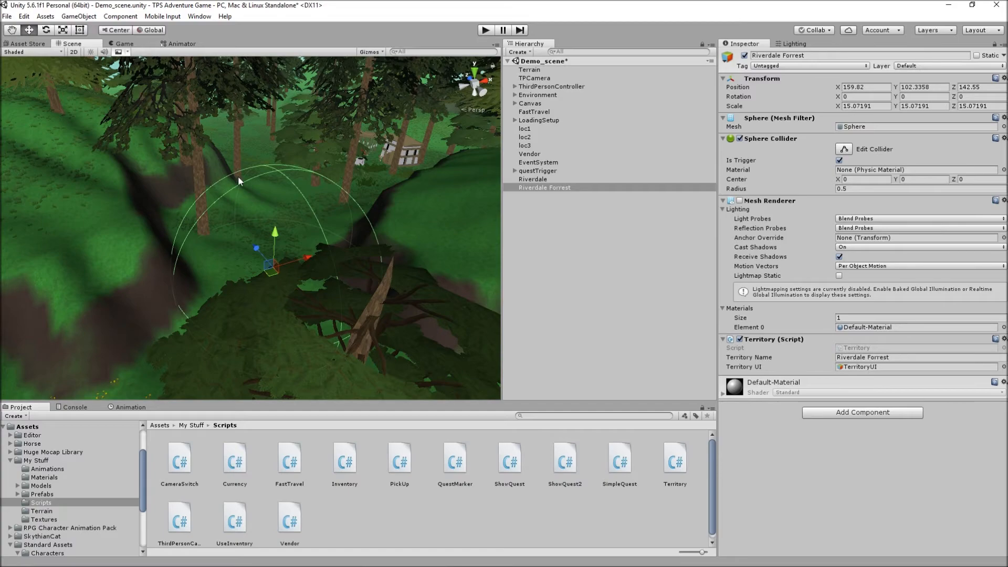
Assign TerritoryUI as the Riverdale sphere's Territory UI display text.
{"action": "left_click", "coordinate": [538, 170]}
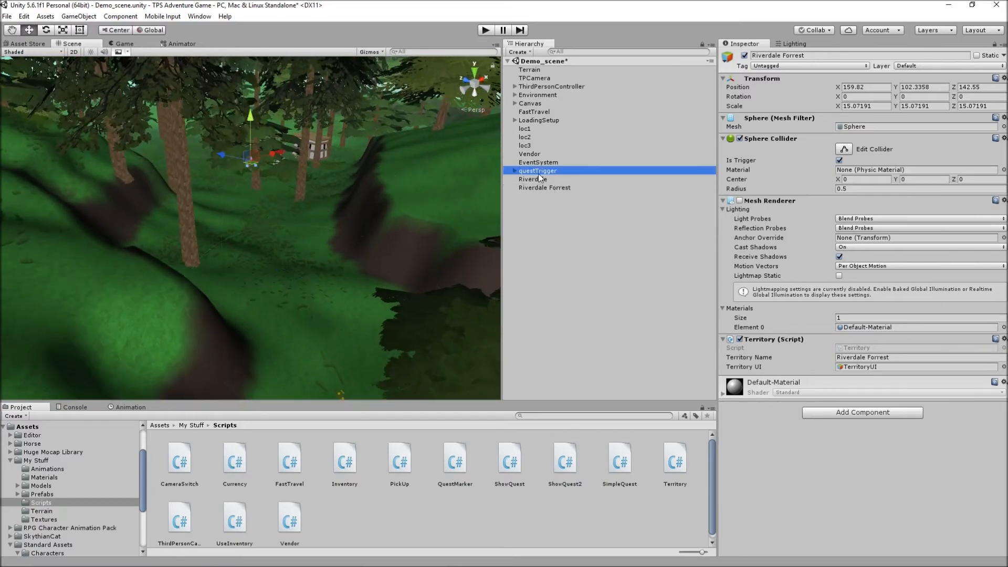
{"action": "left_click", "coordinate": [531, 178]}
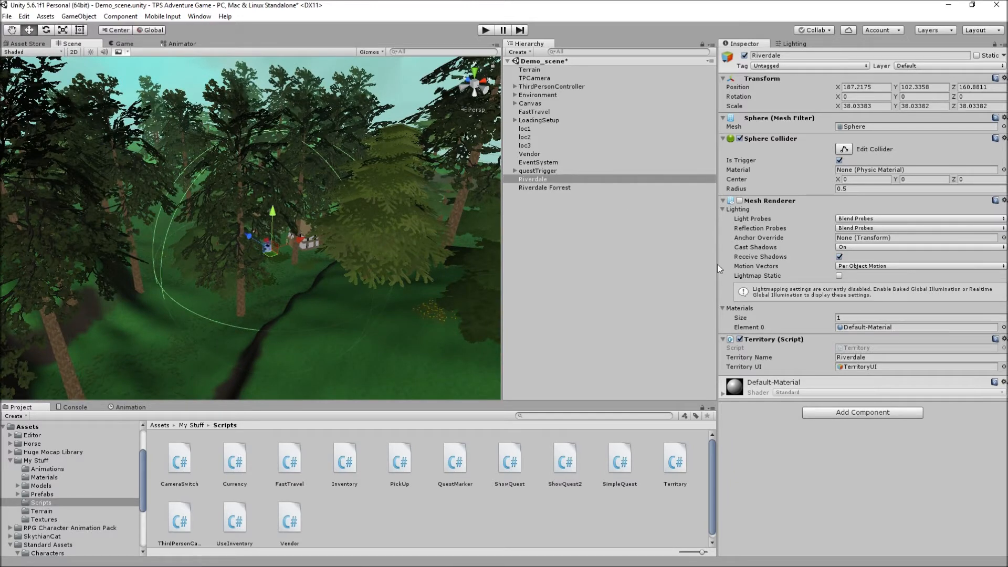
{"action": "mouse_move", "coordinate": [371, 282]}
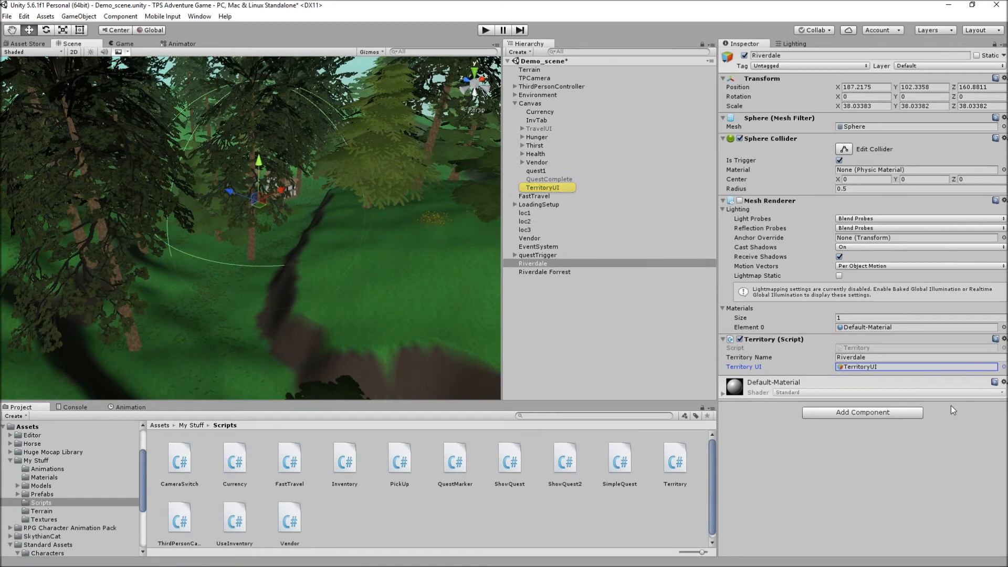
{"action": "left_click", "coordinate": [79, 16]}
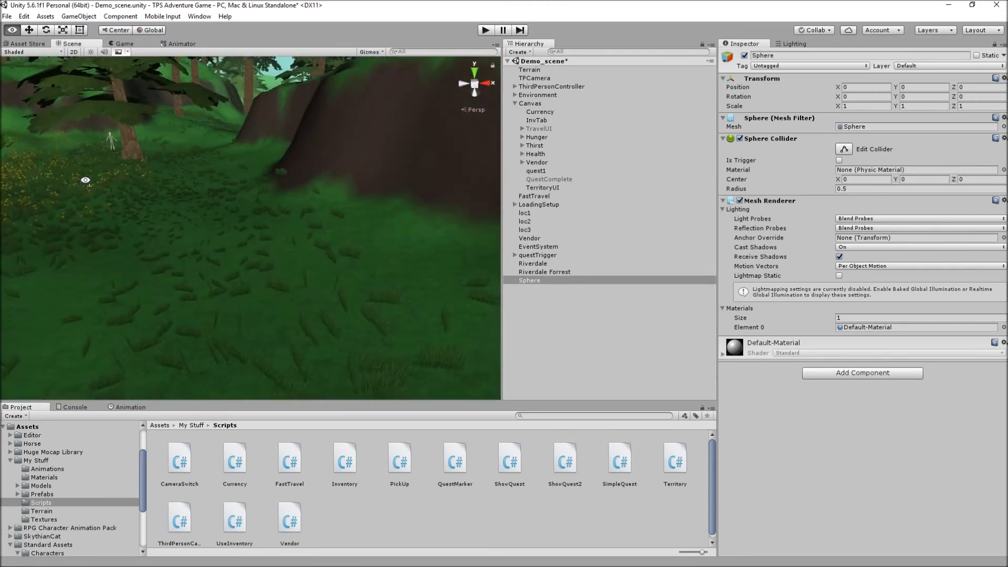
Move the new sphere to the current view and align it with the scene view.
{"action": "left_click", "coordinate": [86, 17]}
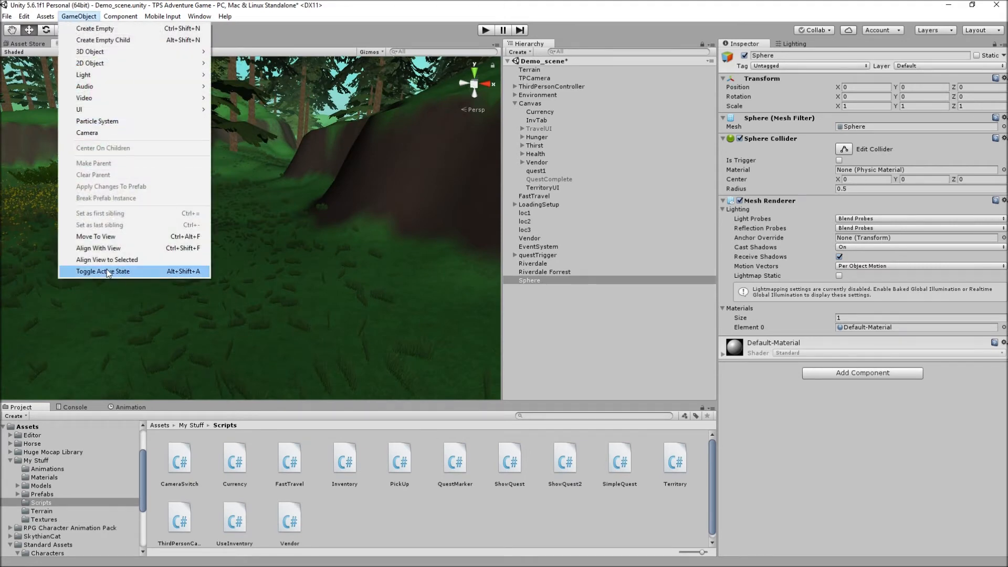
{"action": "left_click", "coordinate": [103, 270]}
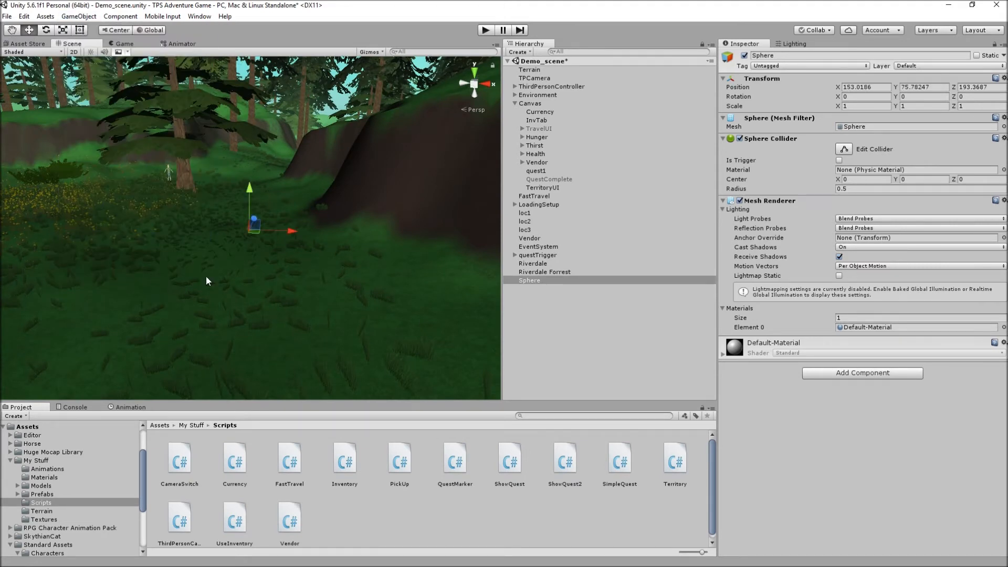
{"action": "left_click", "coordinate": [83, 17]}
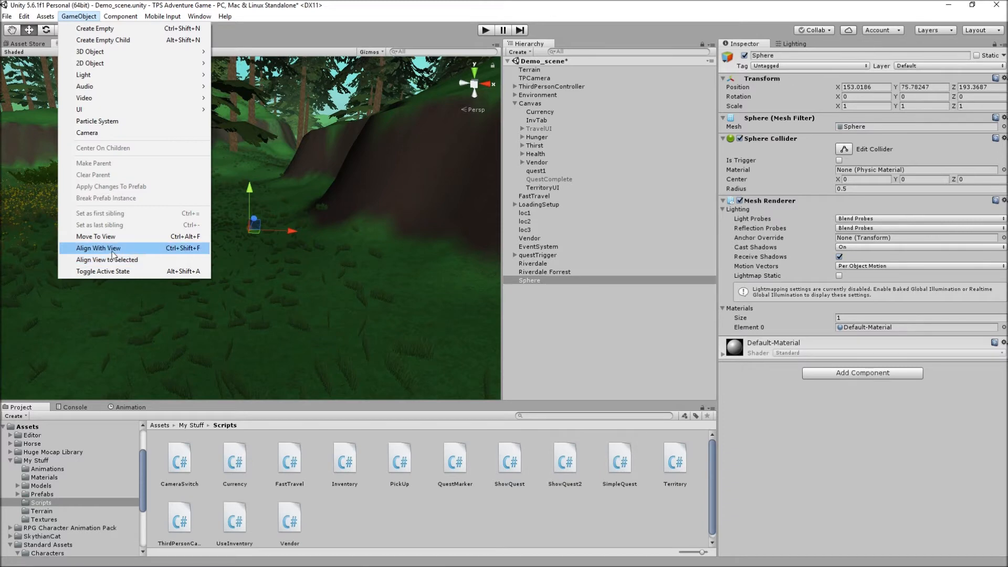
{"action": "left_click", "coordinate": [99, 248]}
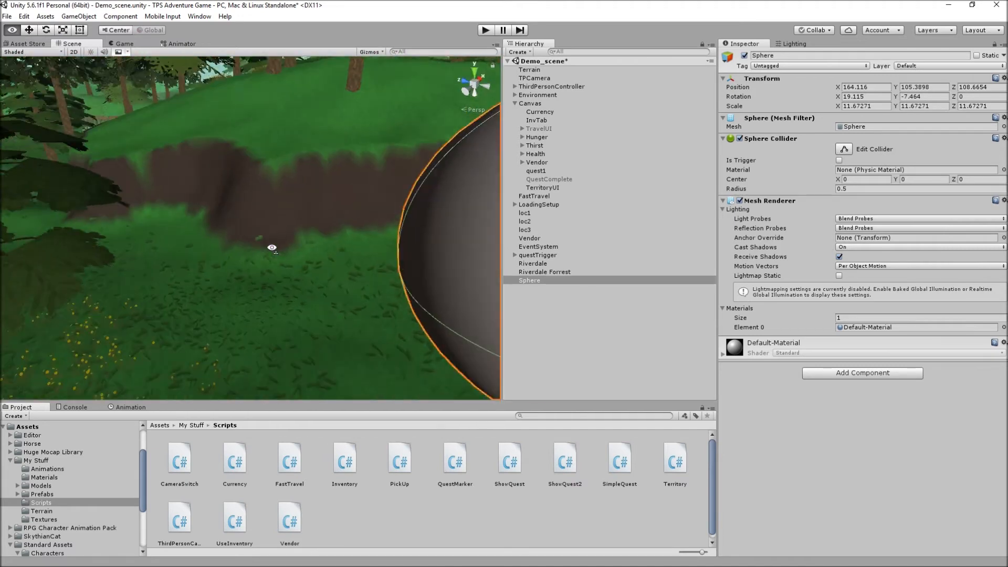
Enlarge the sphere around the tent area and make its collider a trigger.
{"action": "scroll", "scroll_direction": "down", "scroll_amount": 3}
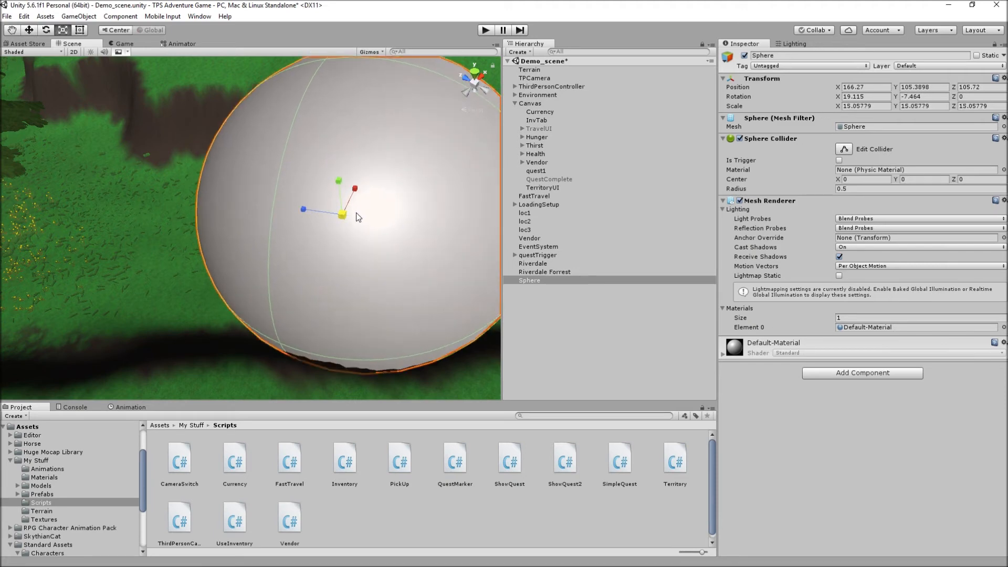
{"action": "left_click_drag", "start_coordinate": [357, 215], "coordinate": [300, 208]}
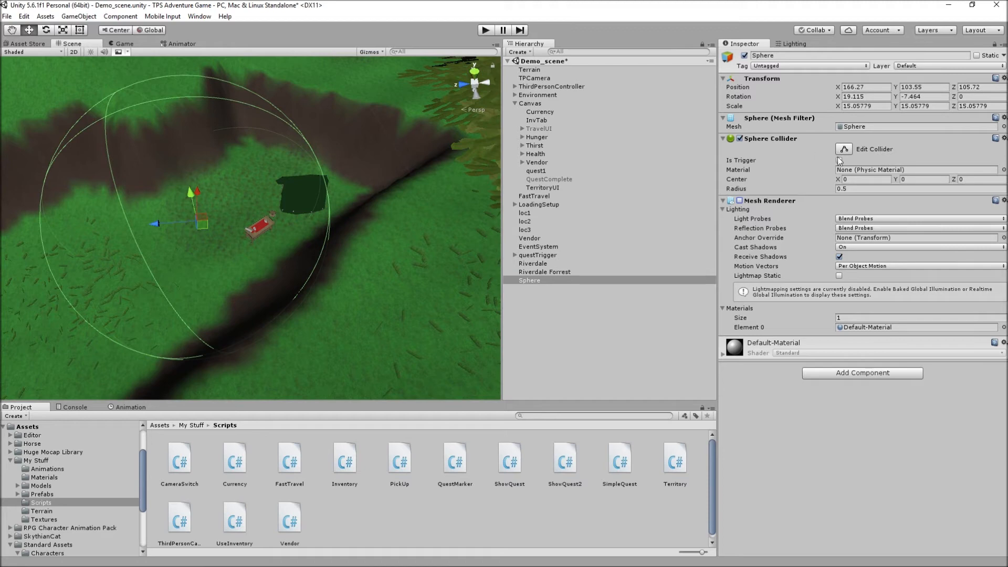
{"action": "left_click", "coordinate": [838, 159]}
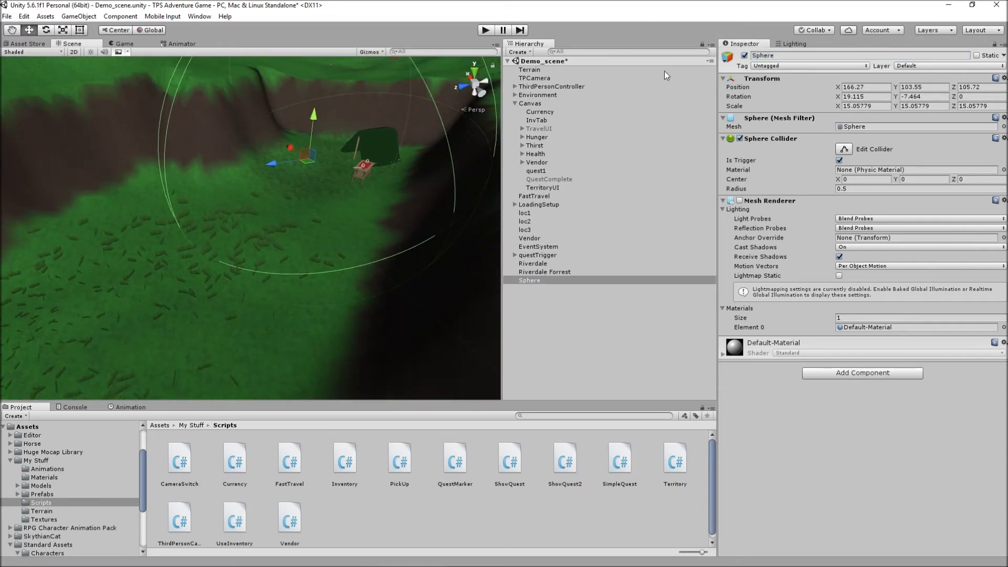
Set the sphere's Territory Name field to 'Sphere'.
{"action": "double_click", "coordinate": [783, 56]}
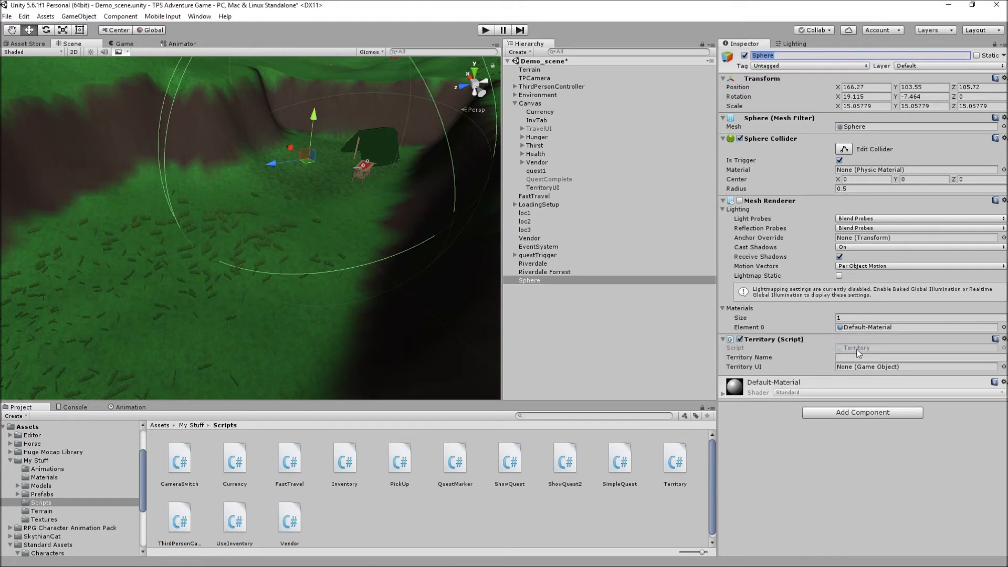
{"action": "type", "text": "Sphere"}
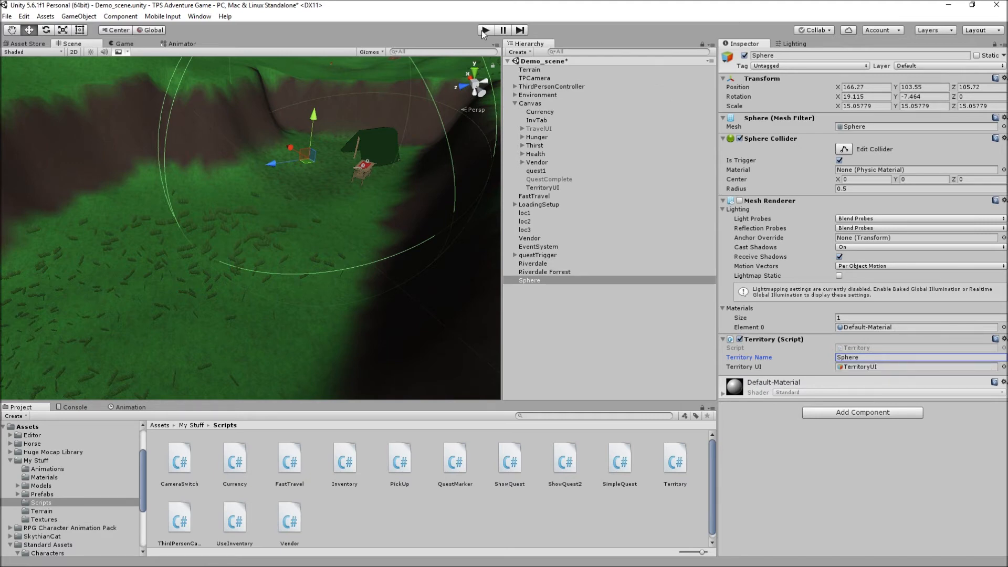
Play the game, walk the player into the sphere so 'Sphere' appears, then return to the Scene view.
{"action": "left_click", "coordinate": [485, 29]}
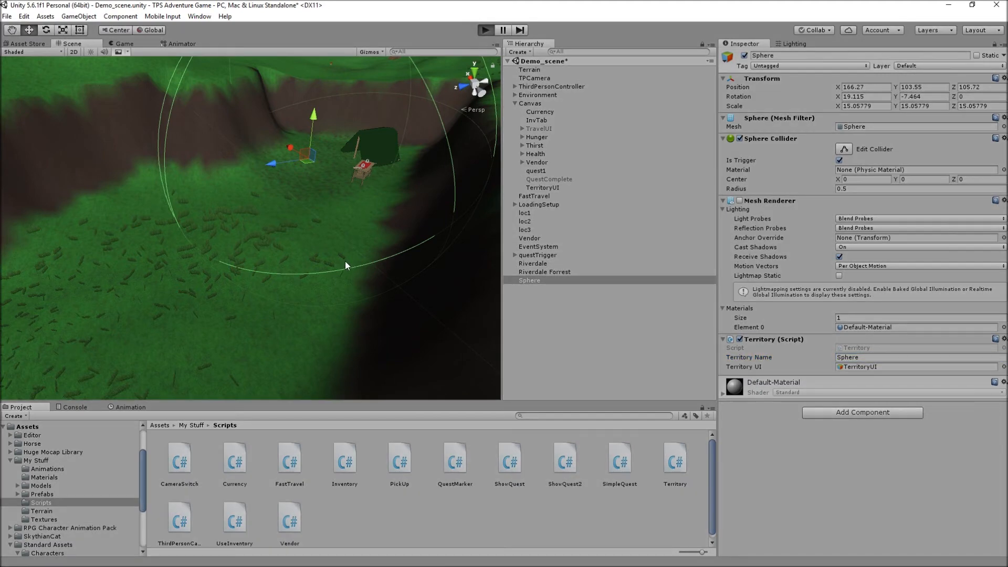
{"action": "left_click", "coordinate": [483, 29]}
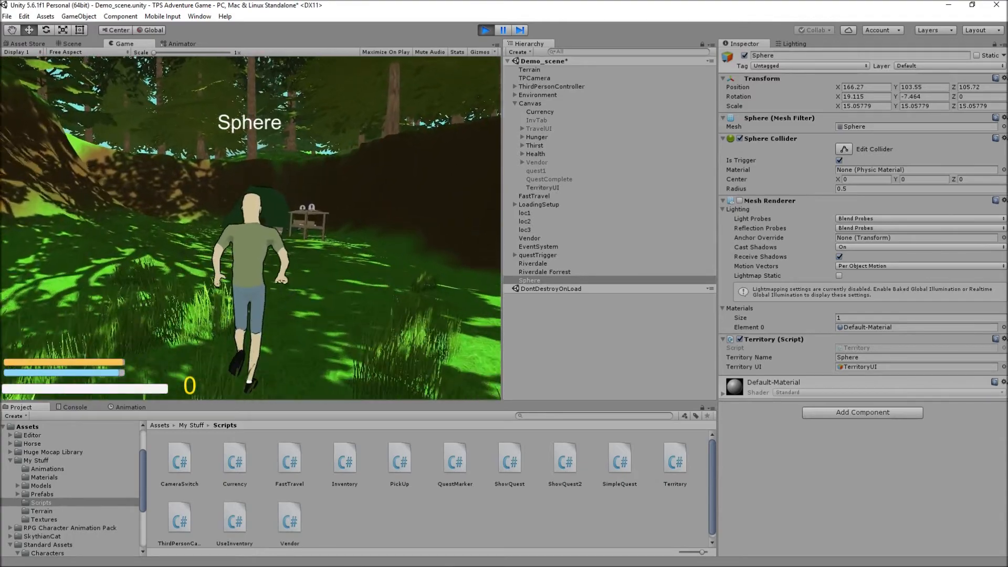
{"action": "left_click", "coordinate": [9, 557]}
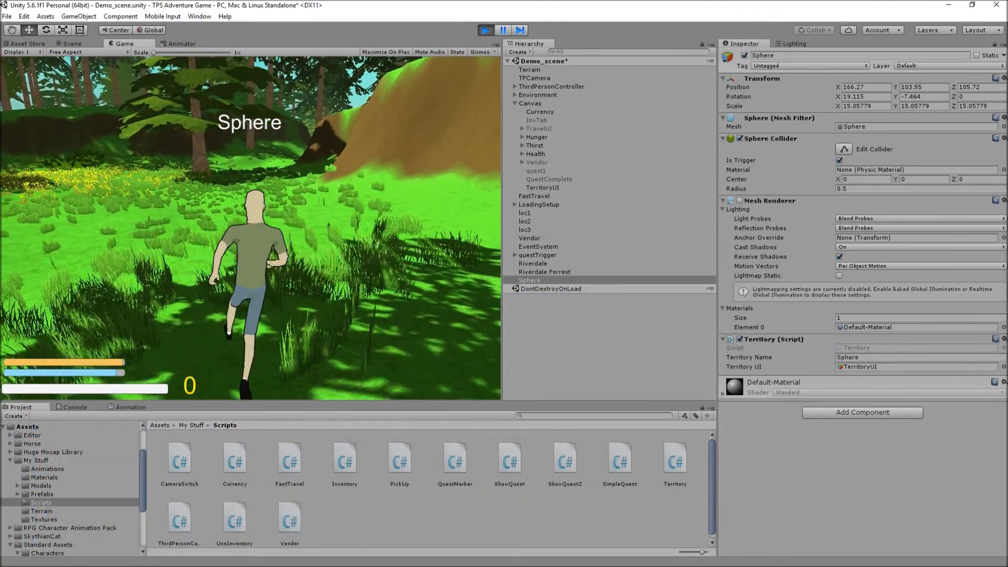
{"action": "left_click", "coordinate": [75, 44]}
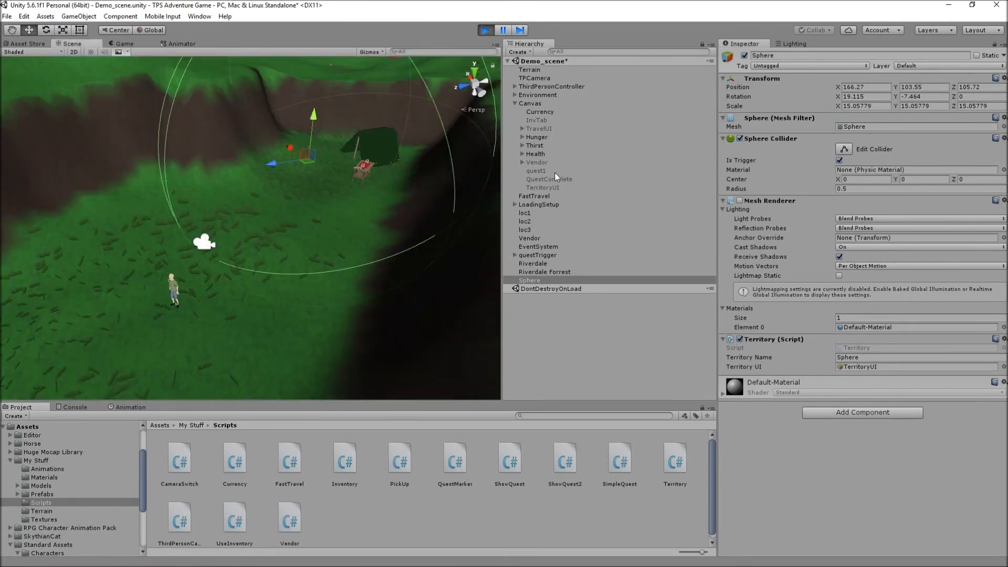
Select TerritoryUI, confirm it showed 'Sphere', and stop play mode leaving its text empty.
{"action": "left_click", "coordinate": [542, 187]}
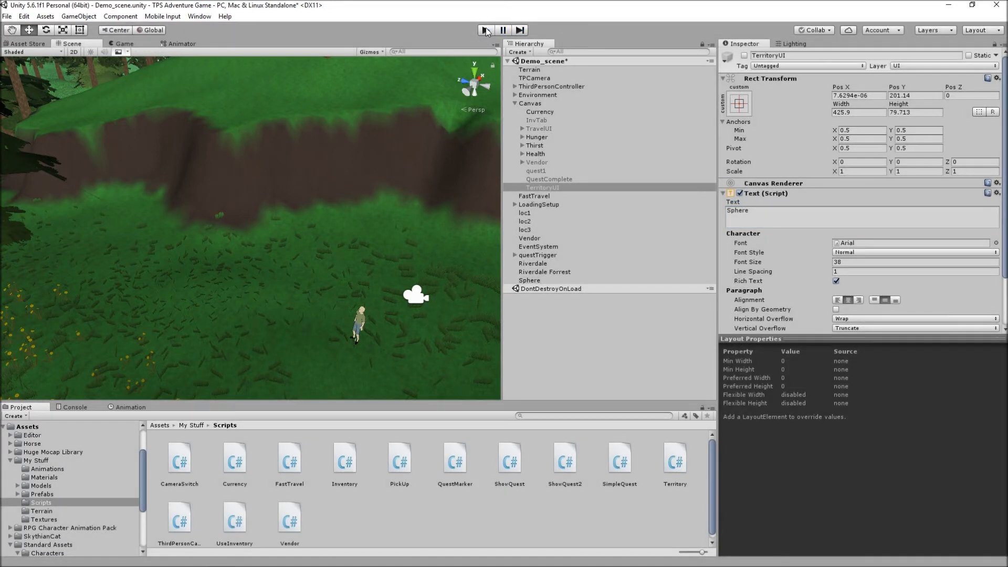
{"action": "left_click", "coordinate": [483, 29]}
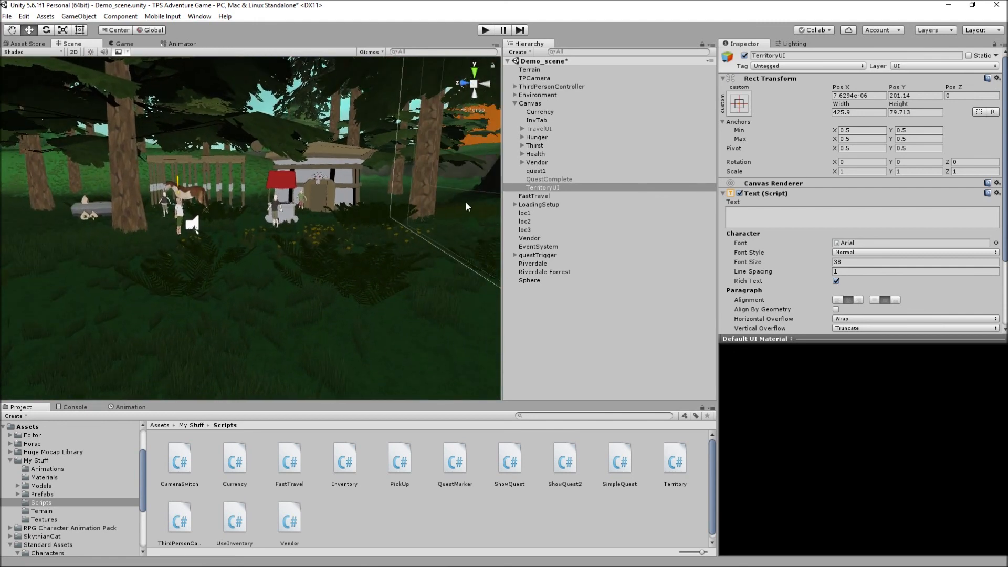
{"action": "mouse_move", "coordinate": [479, 227]}
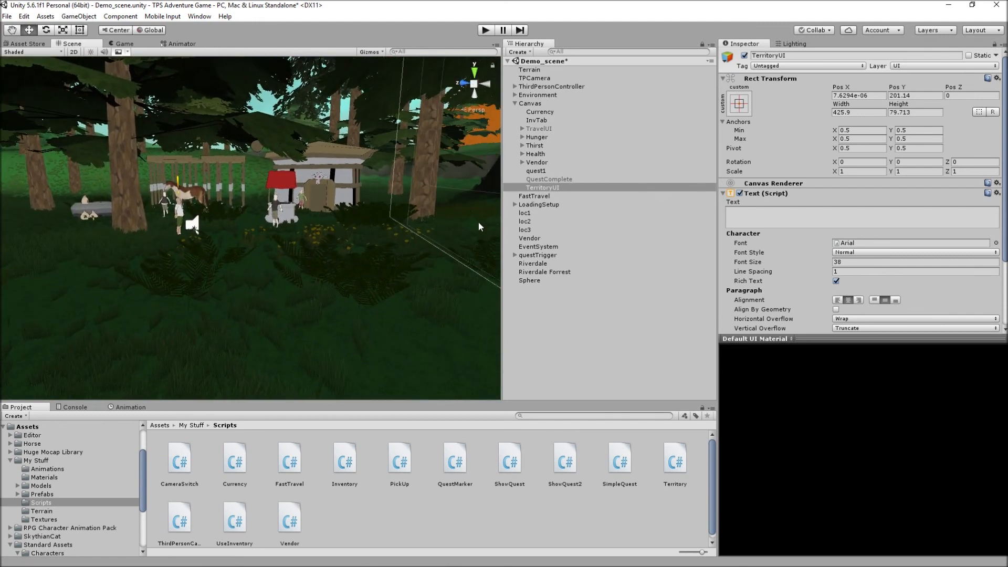